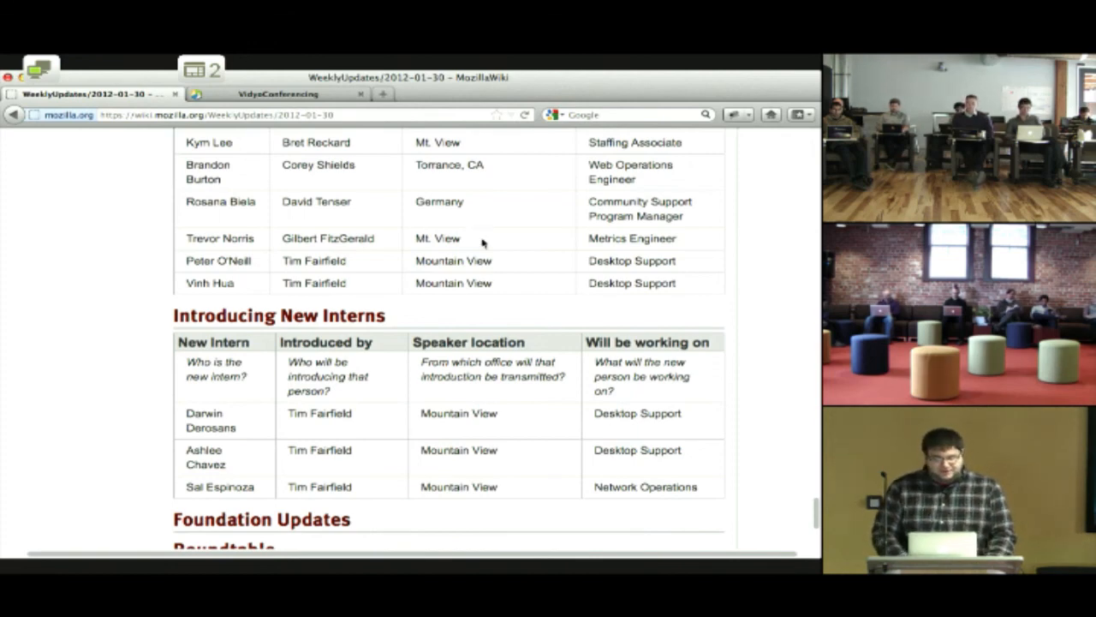
mouse_move(505, 216)
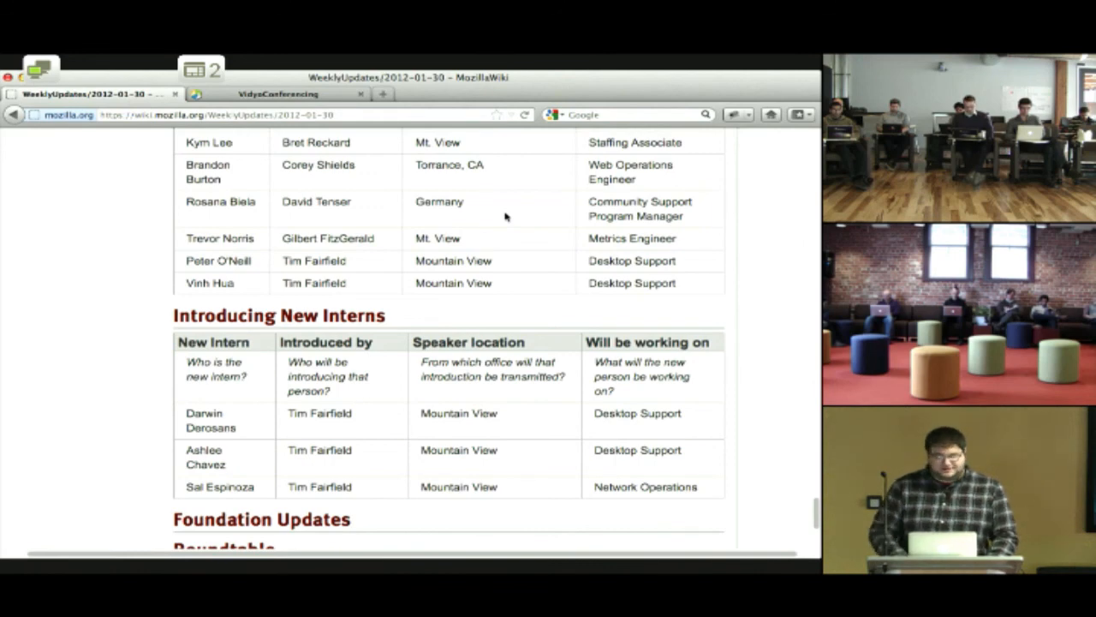